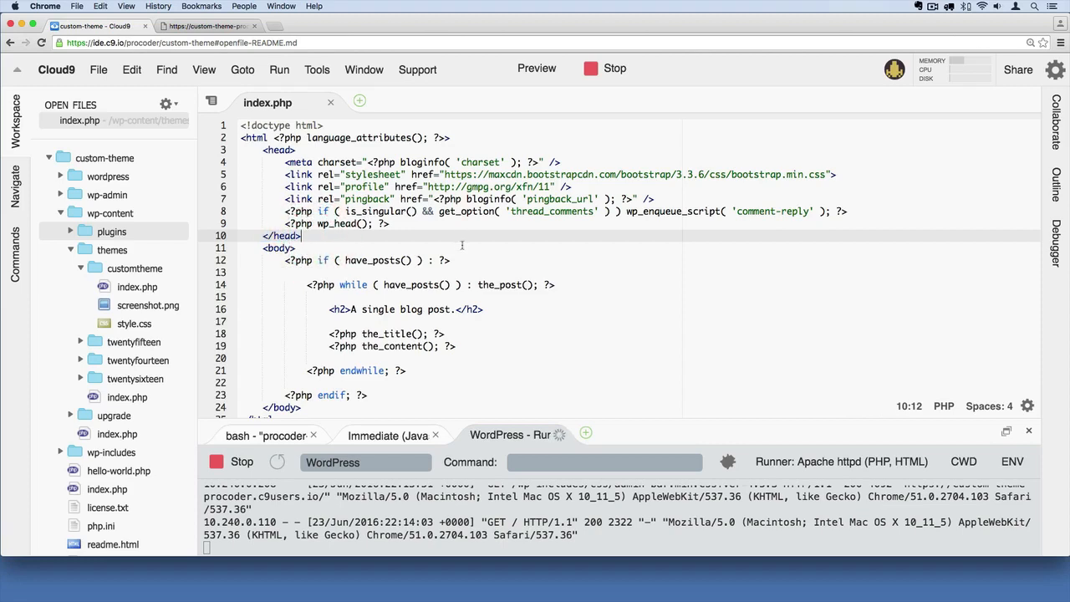
Scroll down through the Google results for WordPress theme development.
scroll("down", 3)
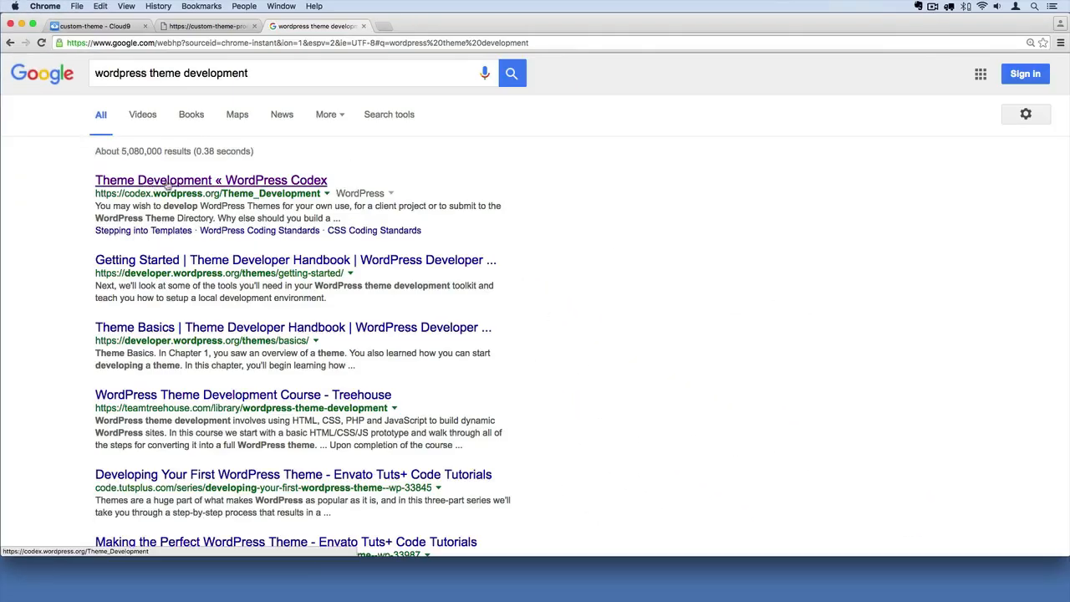
Consult the Codex Theme Development guide's Footer section on wp_footer(), then return to Cloud9.
left_click(211, 180)
type("footer")
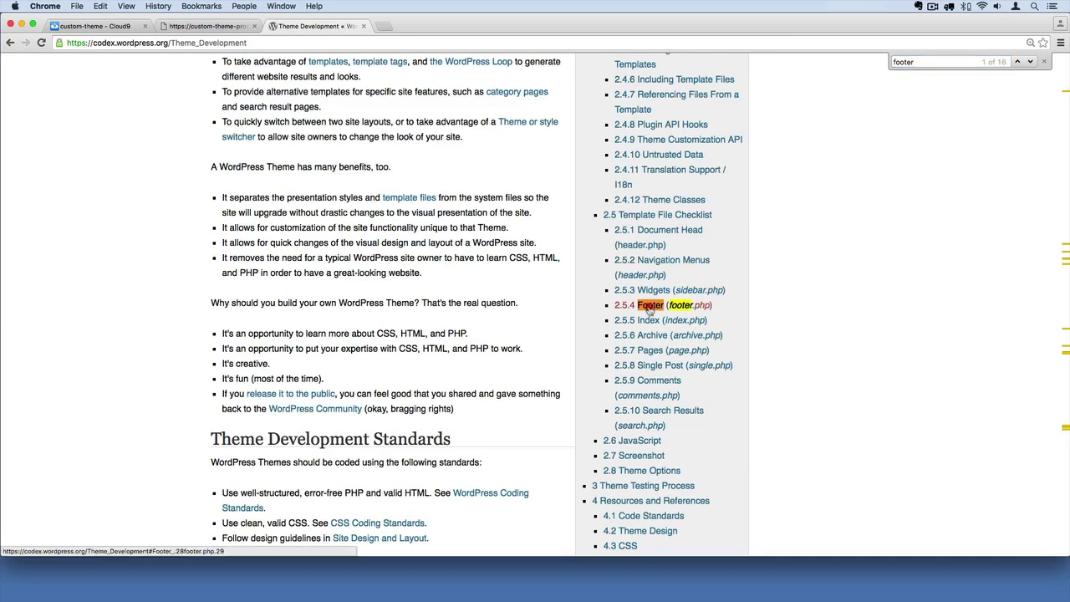
left_click(648, 304)
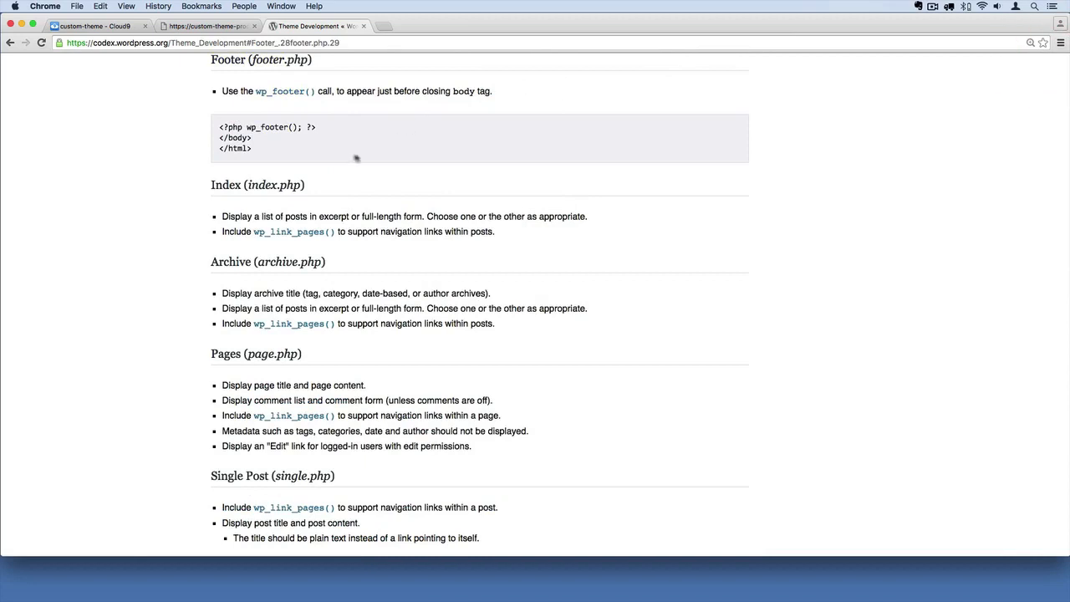
mouse_move(331, 127)
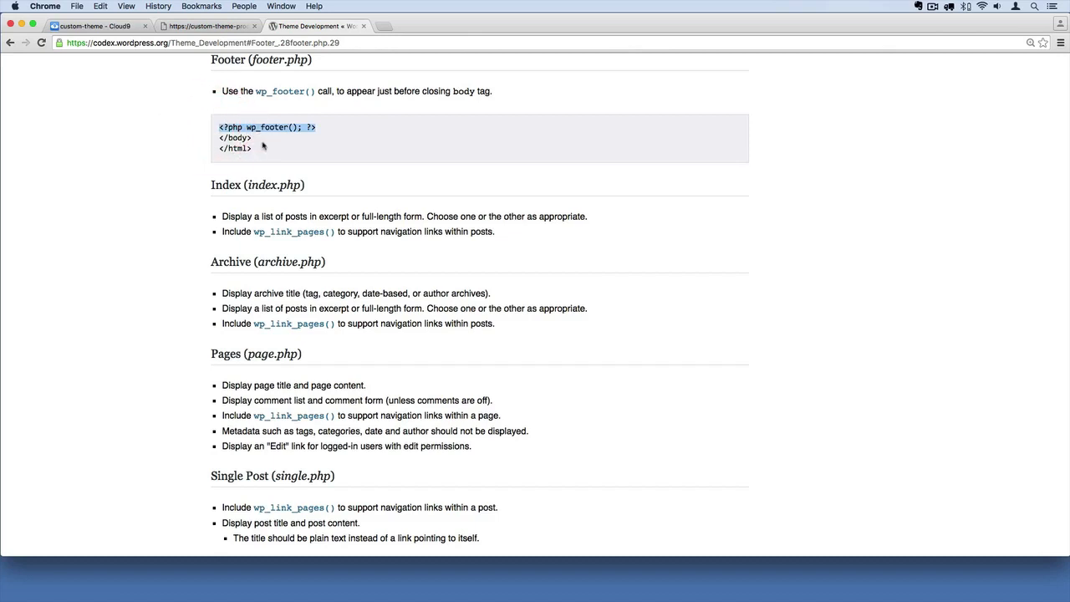
left_click(261, 142)
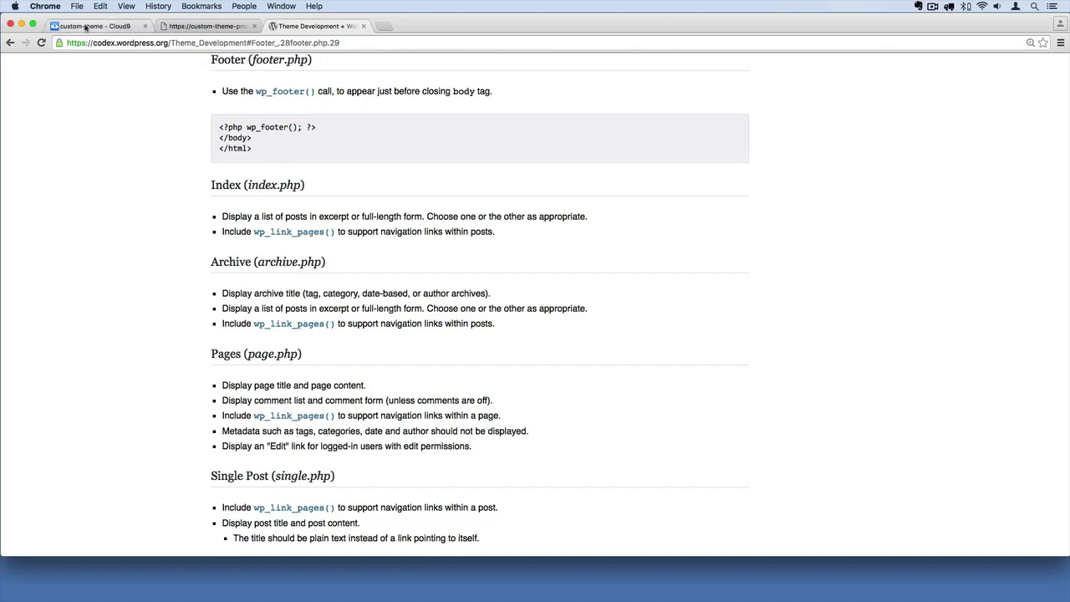
left_click(92, 27)
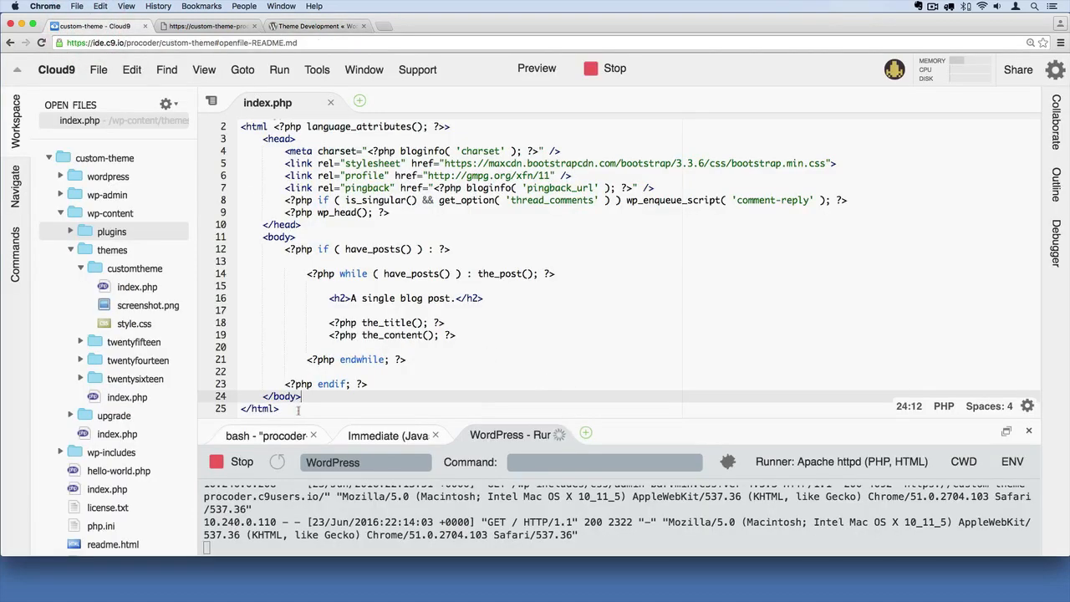
Insert <?php wp_footer(); ?> on a new line after endif, before </body>, and save index.php.
left_click(418, 400)
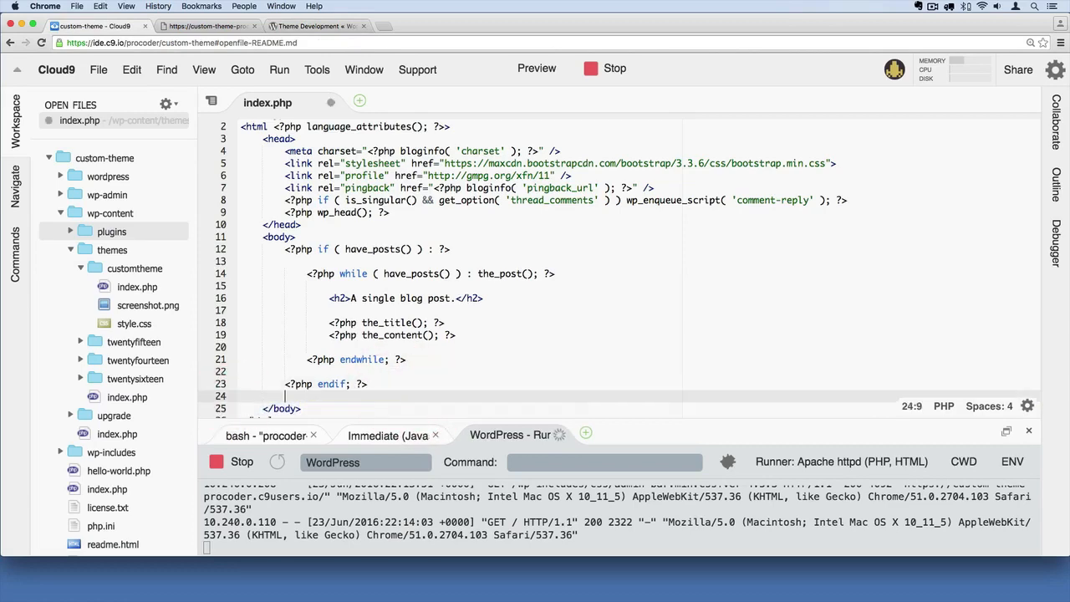
type("<?php wp_footer(); ?>")
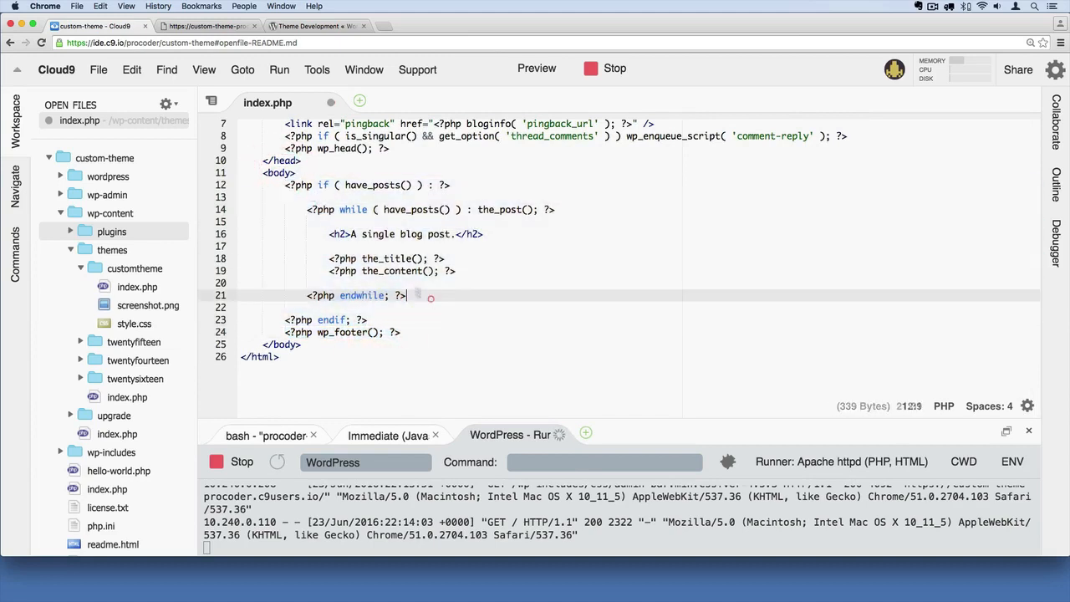
left_click(450, 184)
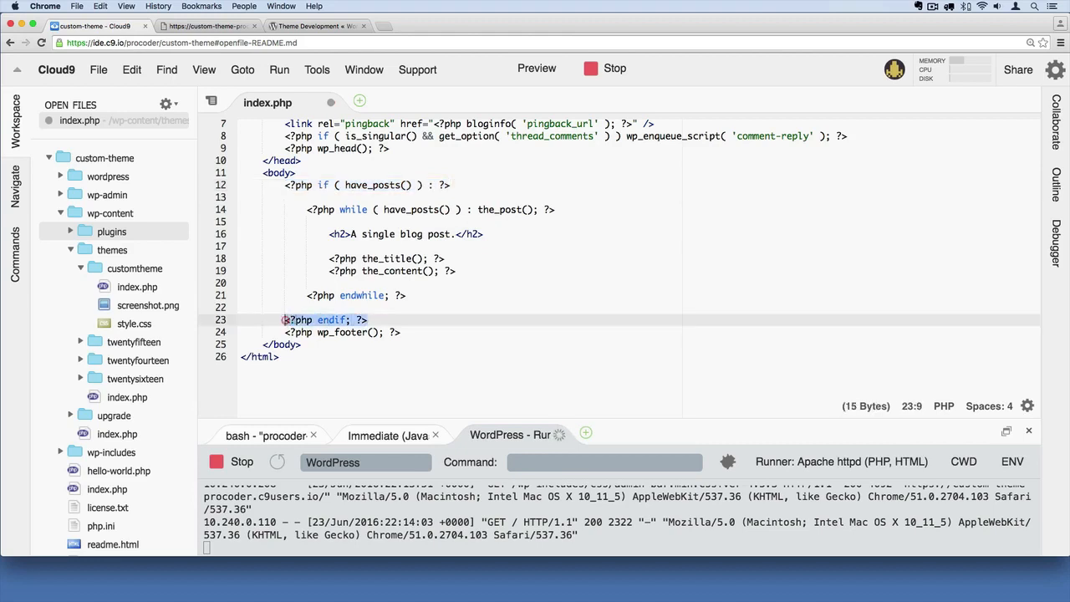
left_click(284, 331)
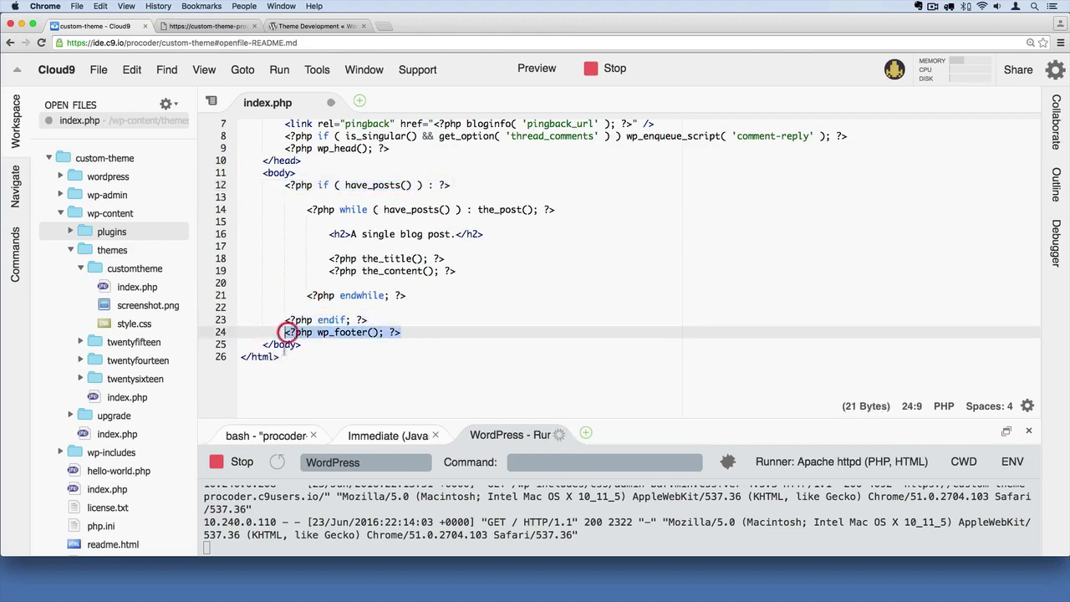
left_click(421, 331)
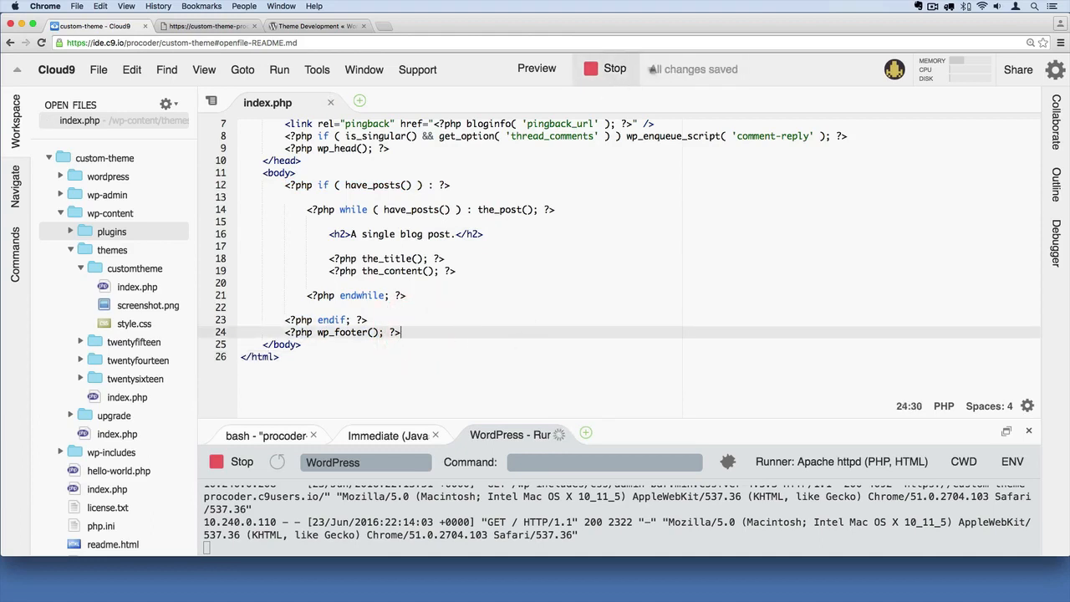
mouse_move(611, 84)
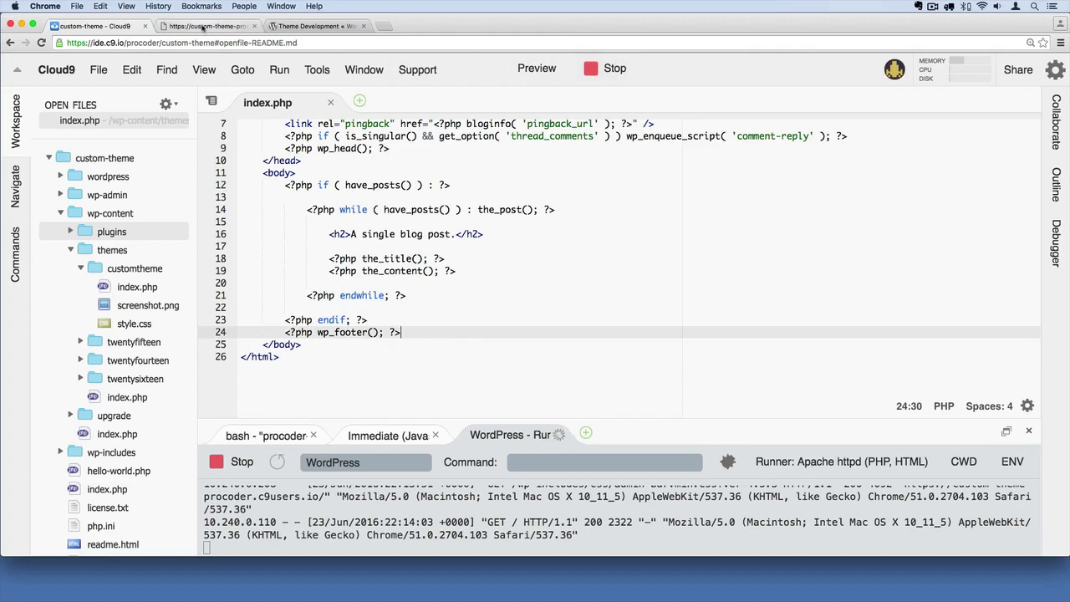
Reload the live site to verify the admin toolbar shows above the posts, then return to Cloud9.
left_click(207, 27)
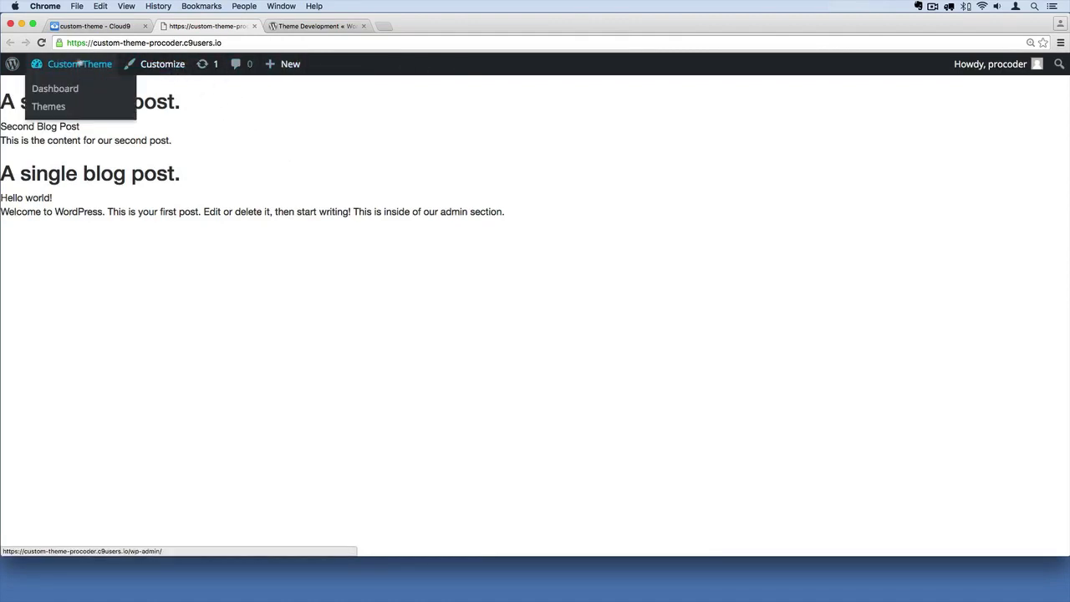
left_click(92, 27)
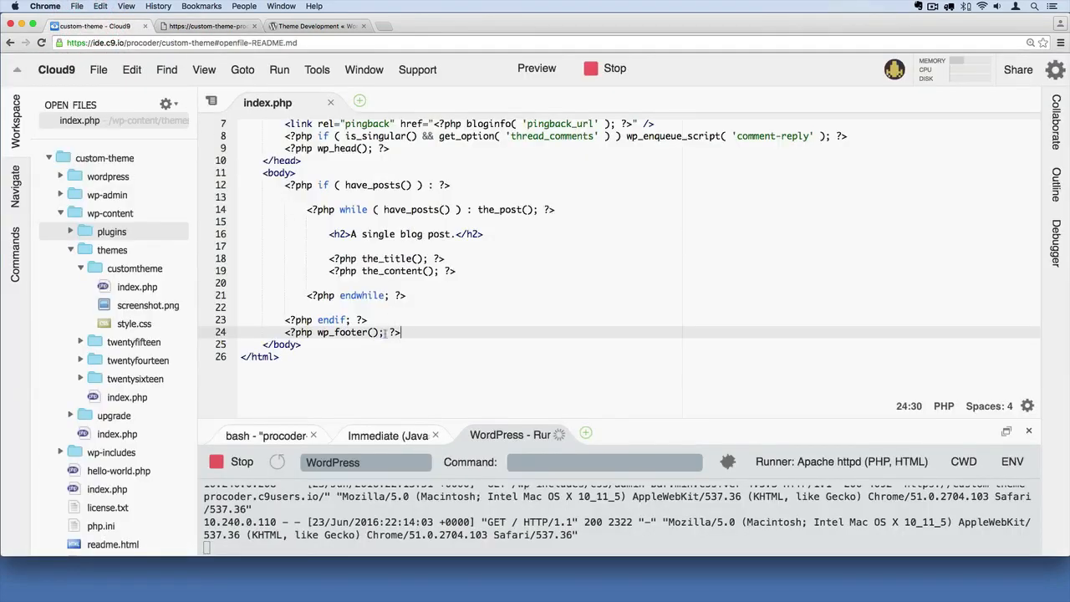
scroll("up", 3)
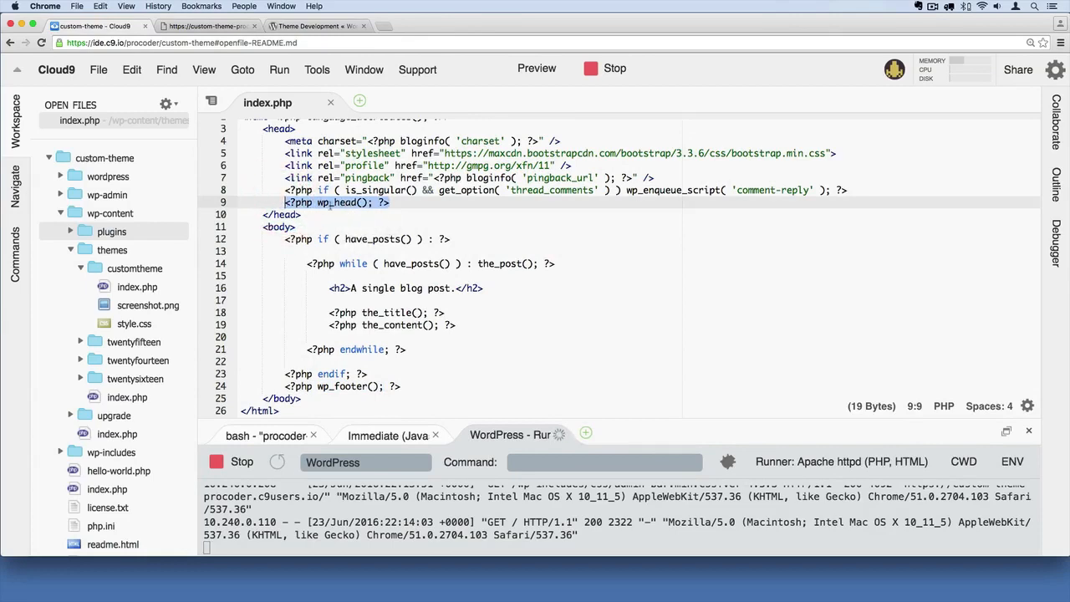
scroll("down", 3)
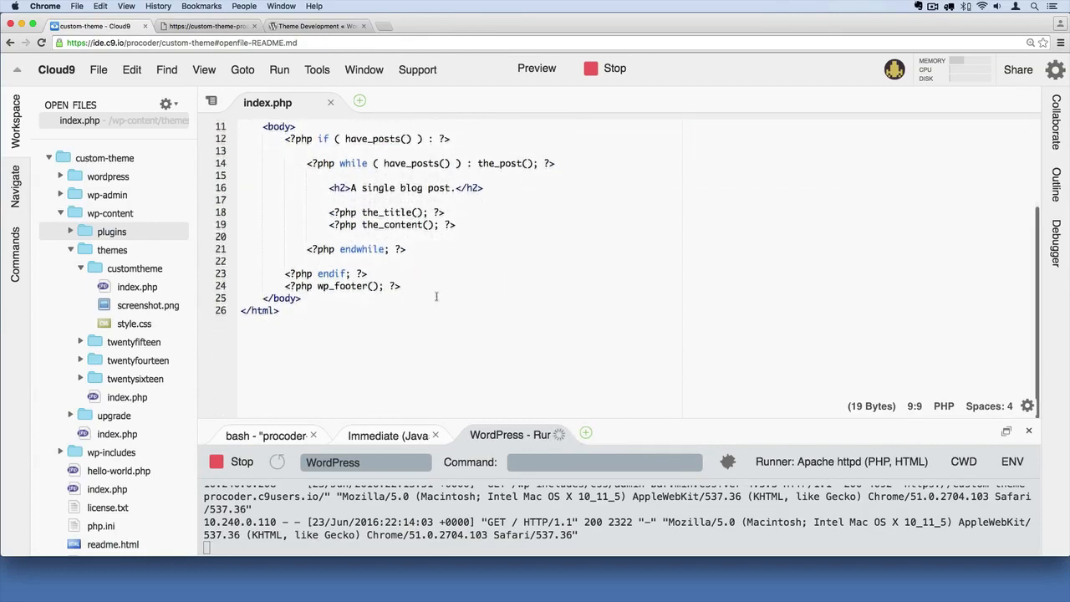
scroll("up", 3)
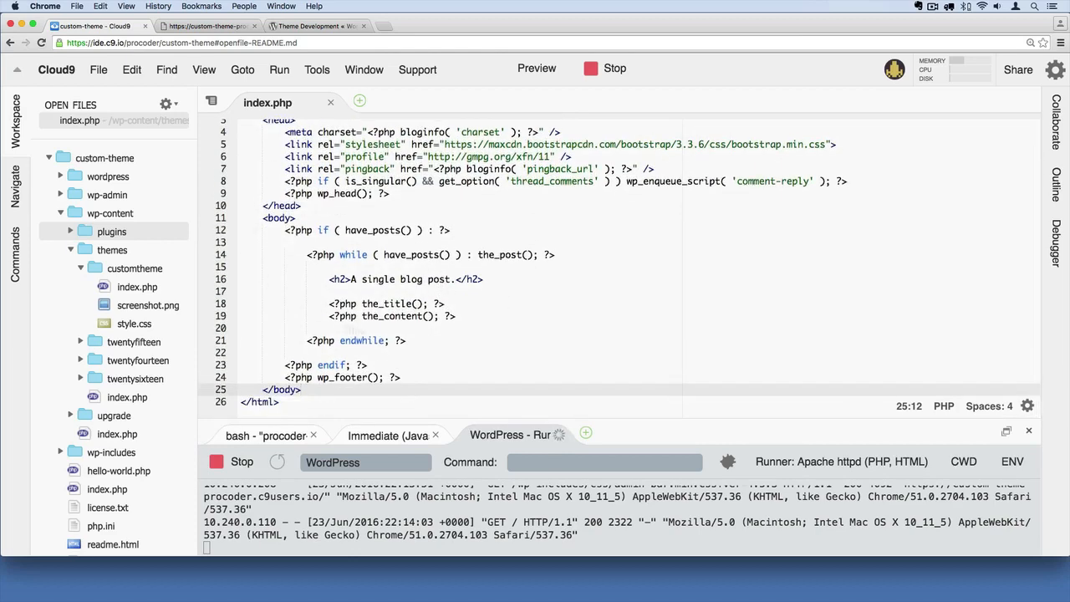
scroll("up", 3)
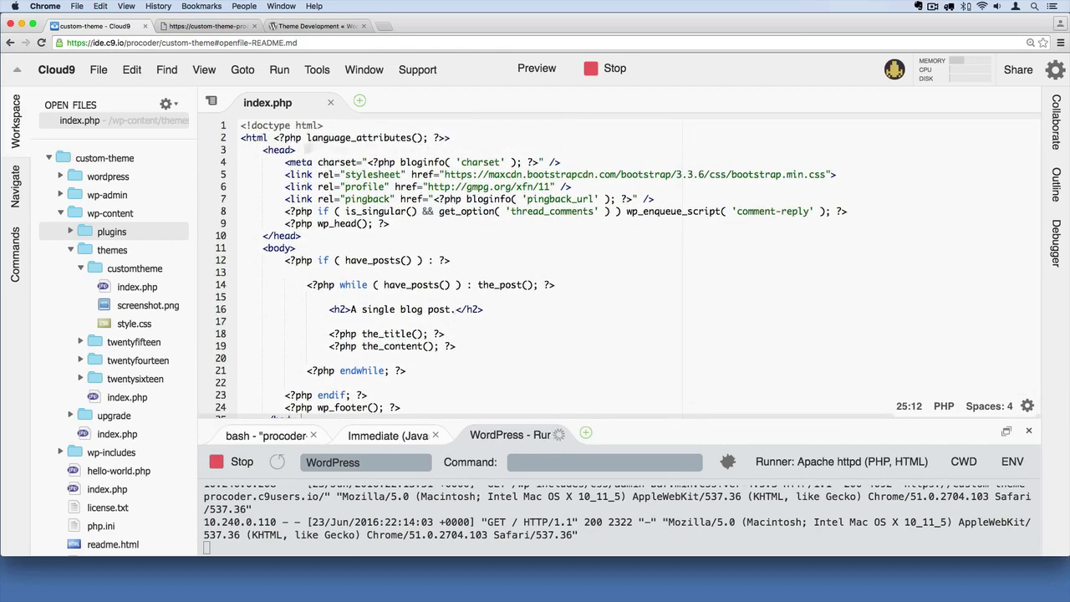
scroll("down", 3)
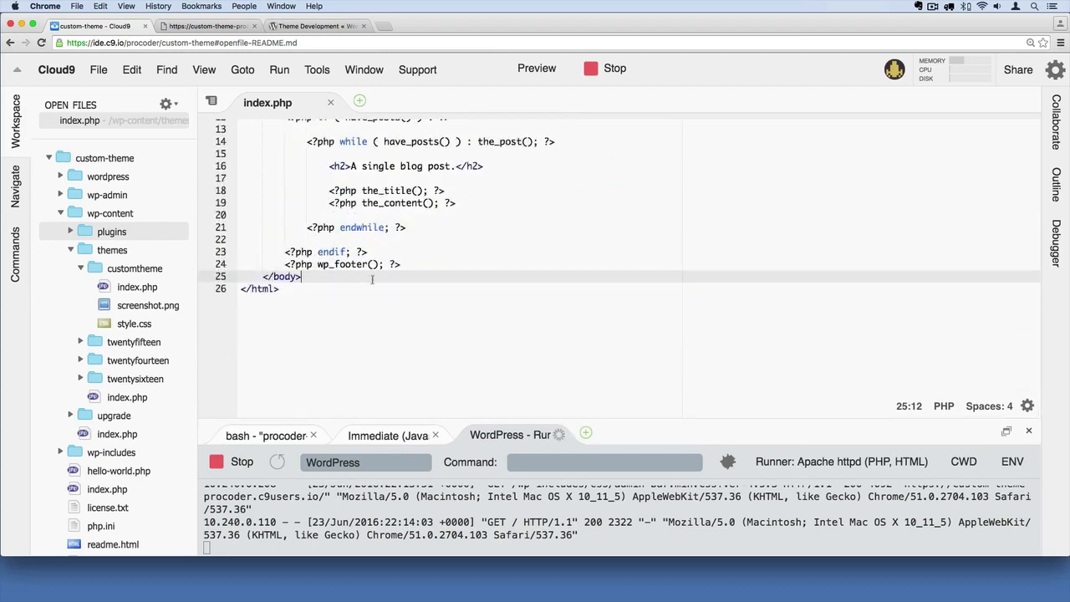
scroll("up", 3)
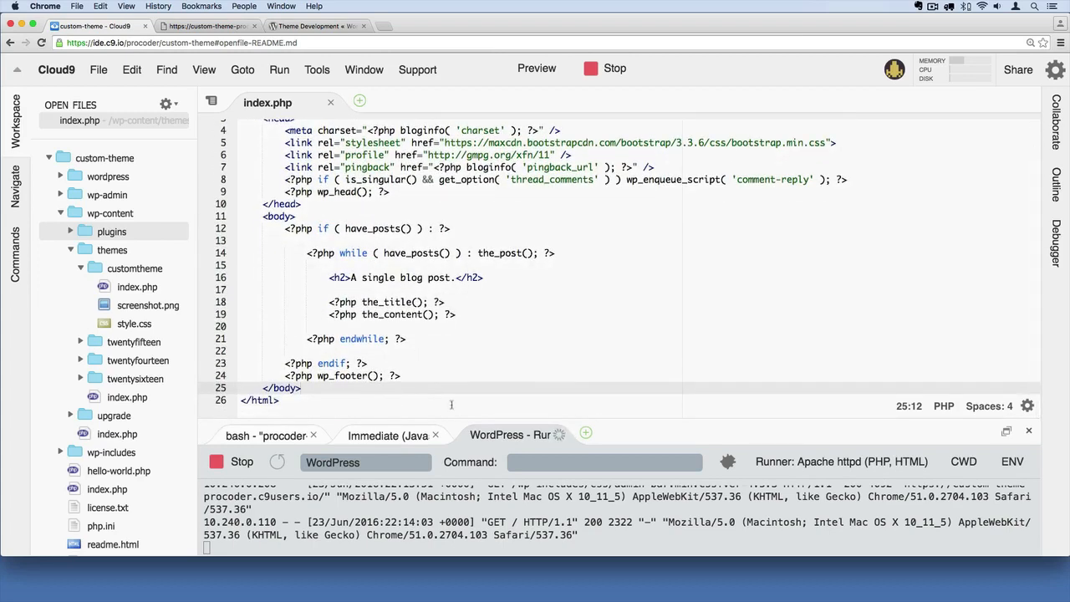
left_click(401, 374)
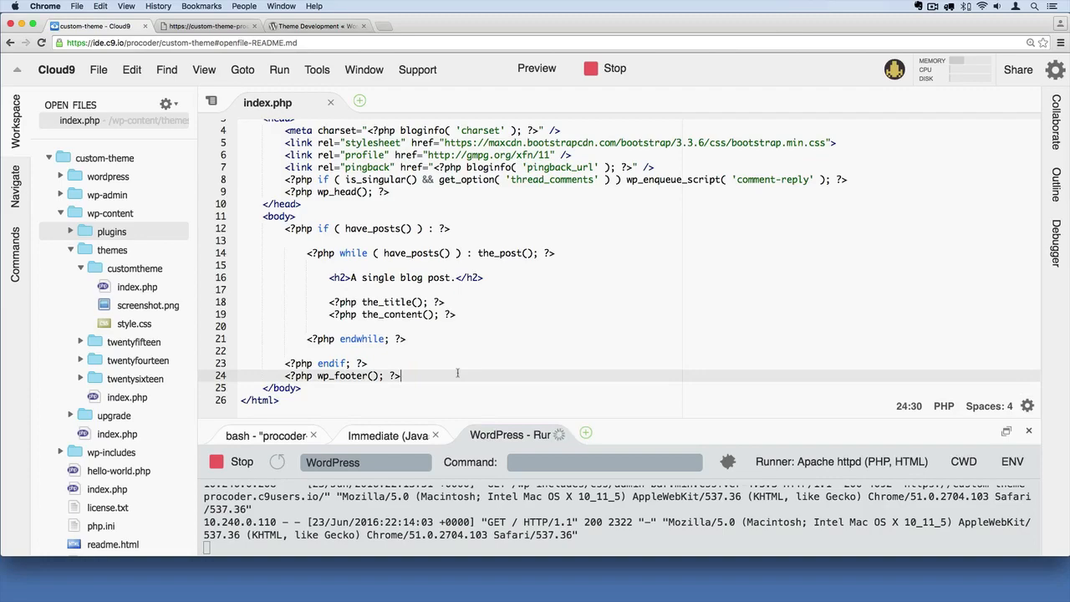